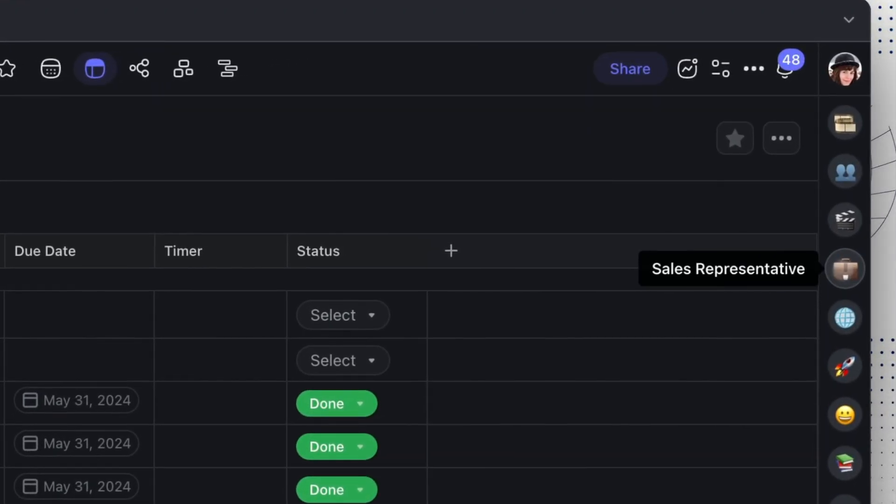
- Browse the Sales Representative agent's older chats, then ask what salespeople struggle with most
{"action": "left_click", "coordinate": [845, 269]}
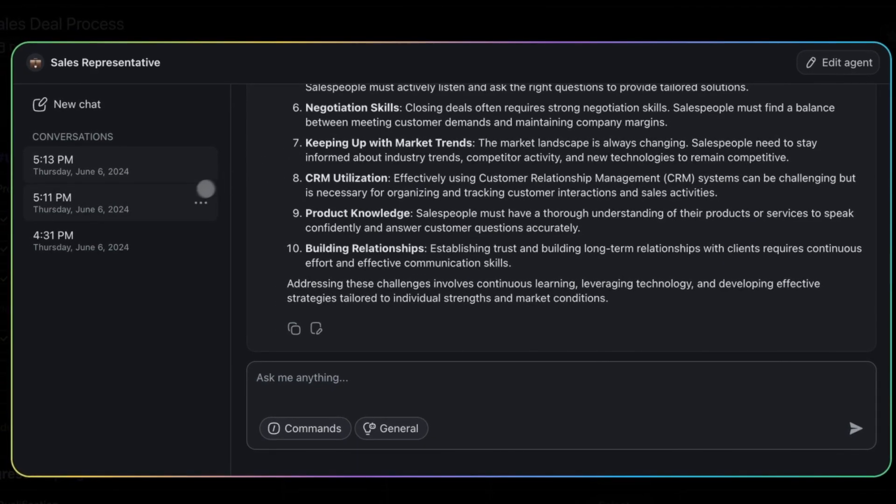
{"action": "left_click", "coordinate": [80, 241]}
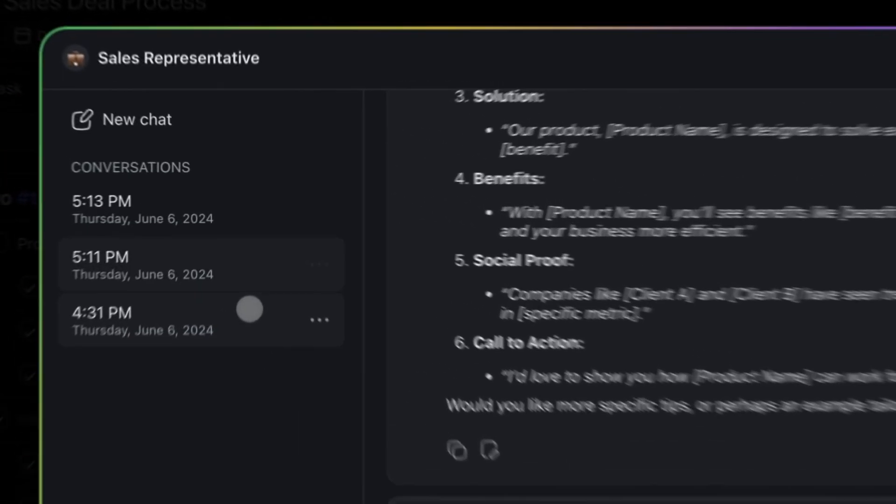
{"action": "left_click", "coordinate": [136, 120]}
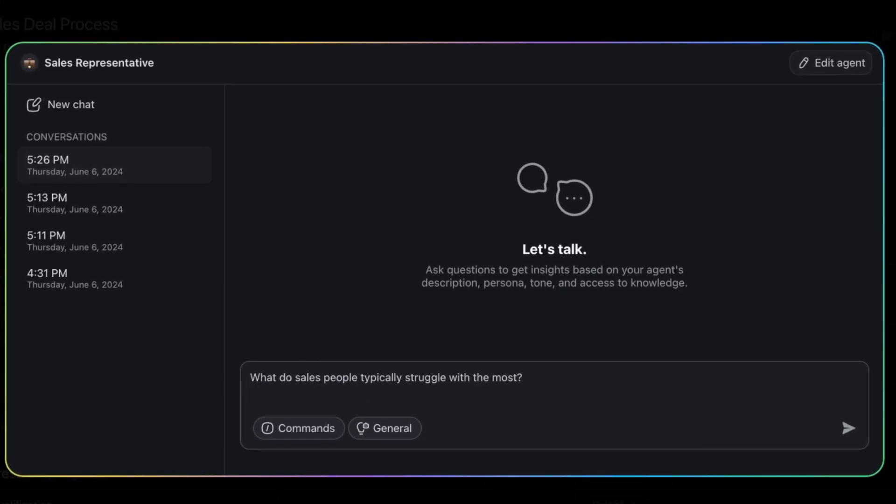
{"action": "left_click", "coordinate": [848, 428]}
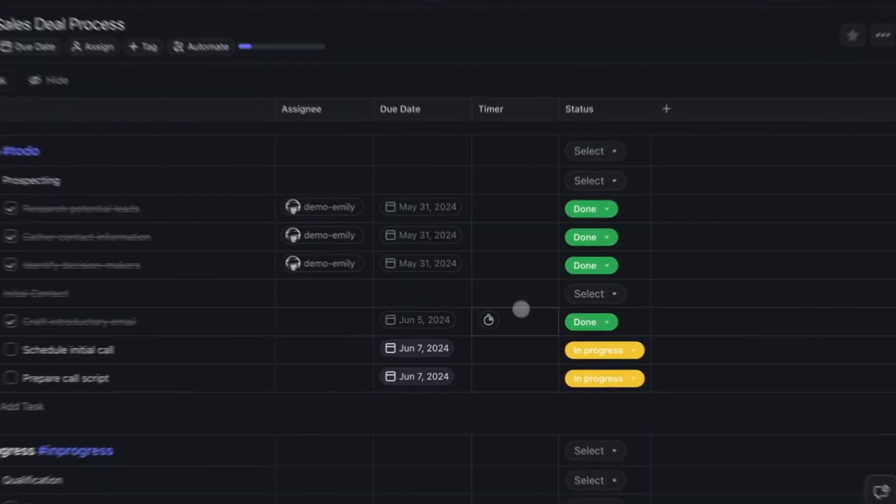
- Change the Prepare call script task's status to Done
{"action": "left_click", "coordinate": [604, 377]}
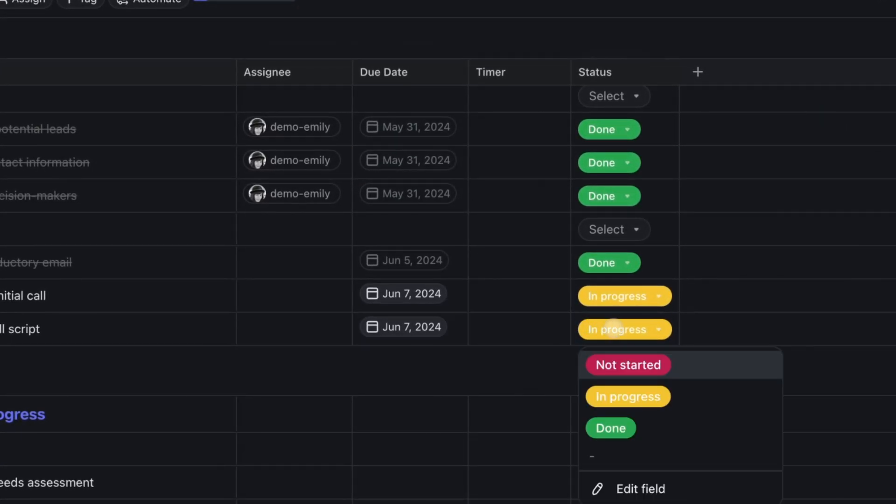
{"action": "left_click", "coordinate": [609, 427]}
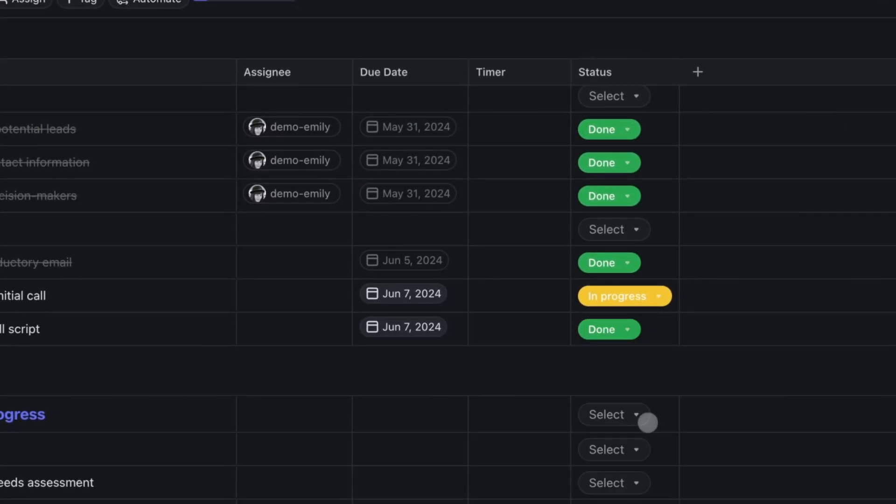
{"action": "left_click", "coordinate": [625, 295]}
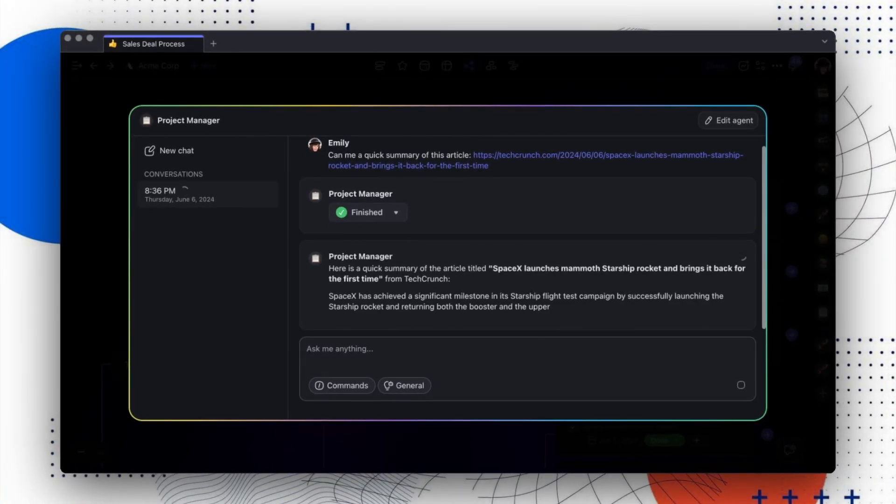
- Read through the Project Manager's SpaceX Starship summary, then open Edit agent
{"action": "scroll", "scroll_direction": "down", "scroll_amount": 3}
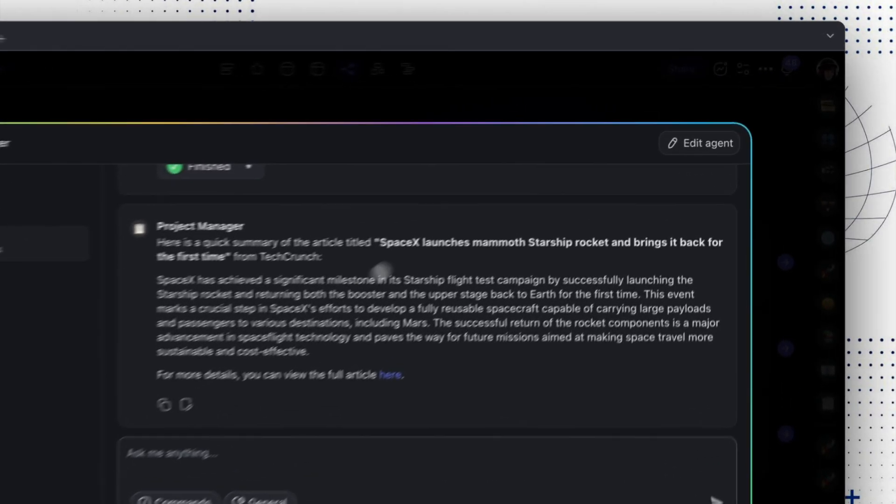
{"action": "left_click", "coordinate": [699, 143]}
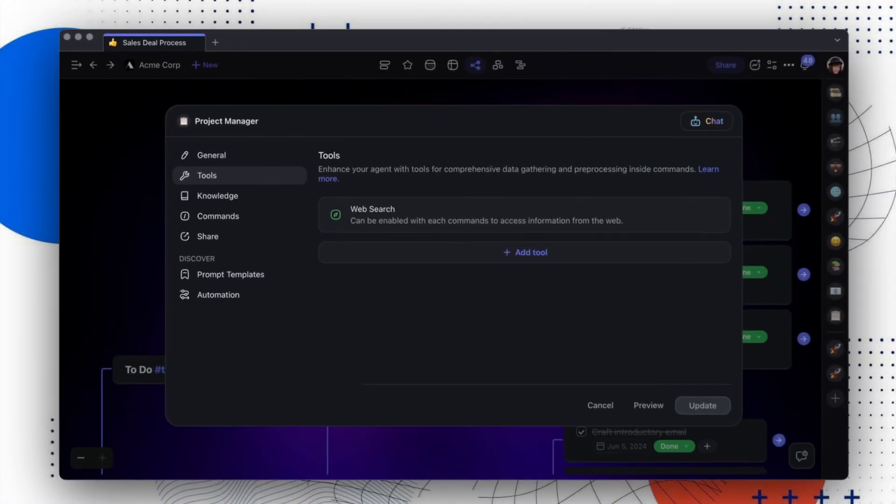
- Add the Taskade AI Ask Agent tool to the Project Manager agent
{"action": "left_click", "coordinate": [523, 252]}
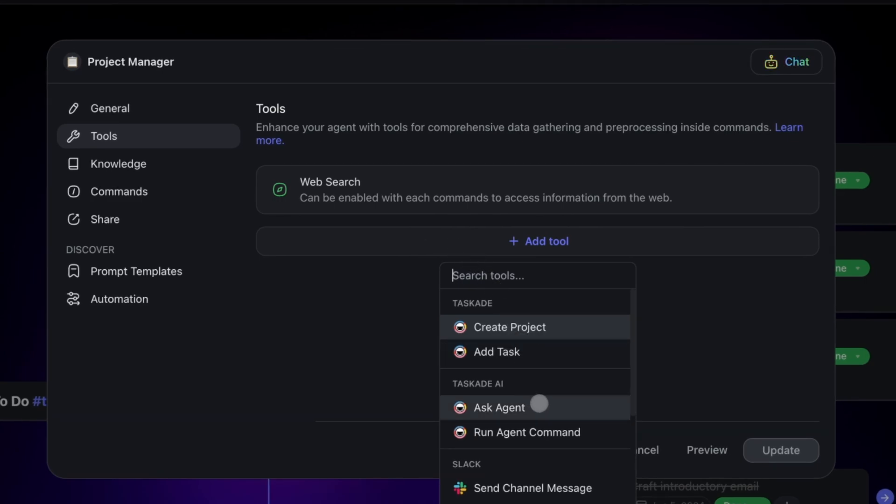
{"action": "left_click", "coordinate": [498, 408]}
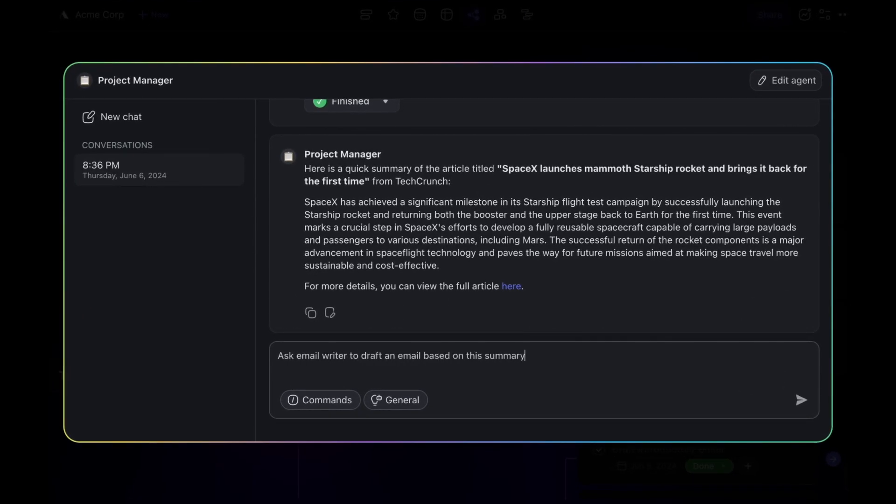
- Send the email-draft request, approve the Email Writer run, and reopen the agent's settings
{"action": "left_click", "coordinate": [800, 399]}
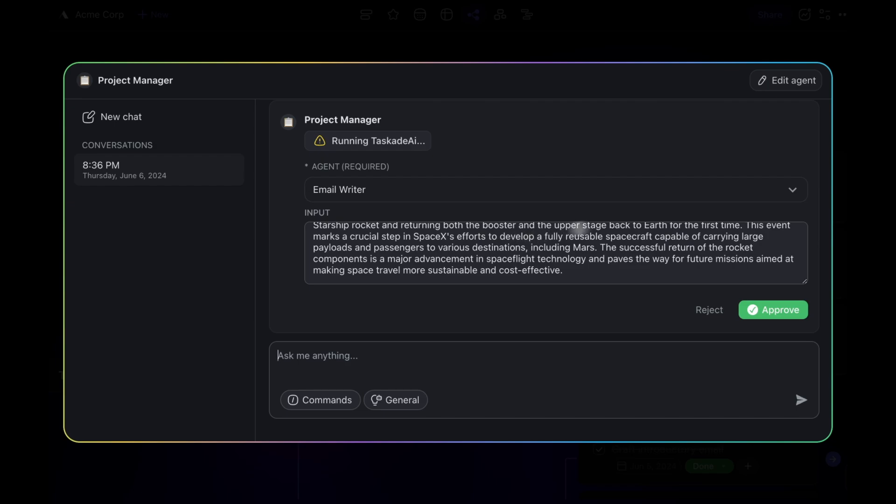
{"action": "left_click", "coordinate": [773, 309]}
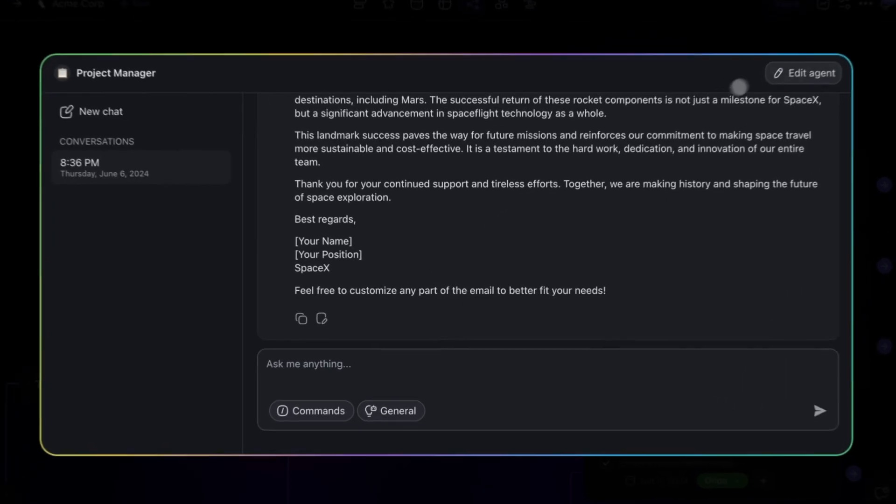
{"action": "left_click", "coordinate": [802, 73]}
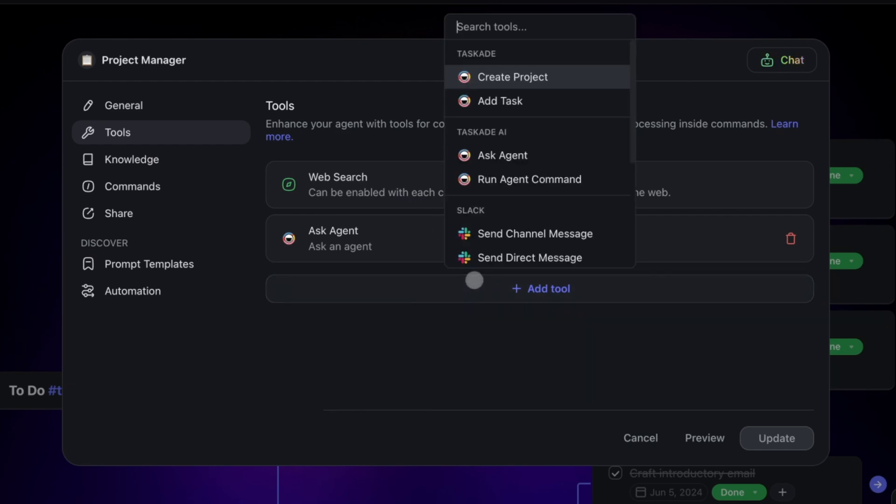
- Add and connect the Gmail Send Email tool, then save the agent update
{"action": "scroll", "scroll_direction": "down", "scroll_amount": 3}
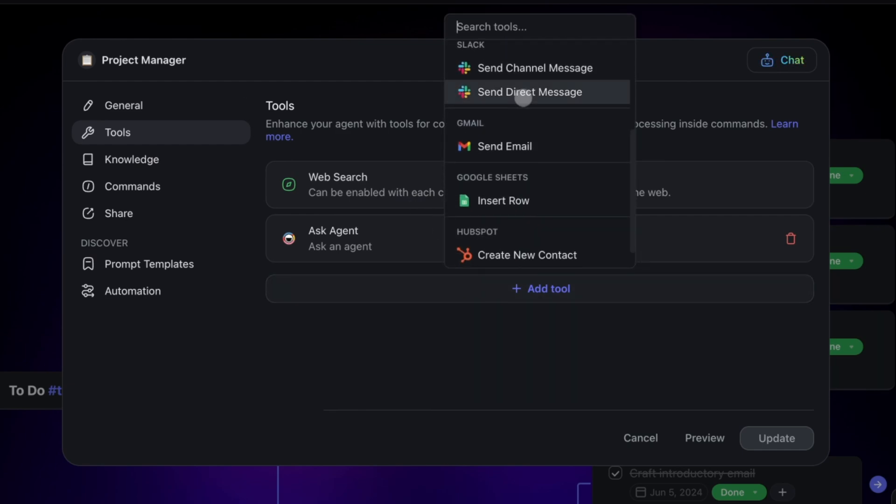
{"action": "left_click", "coordinate": [504, 146]}
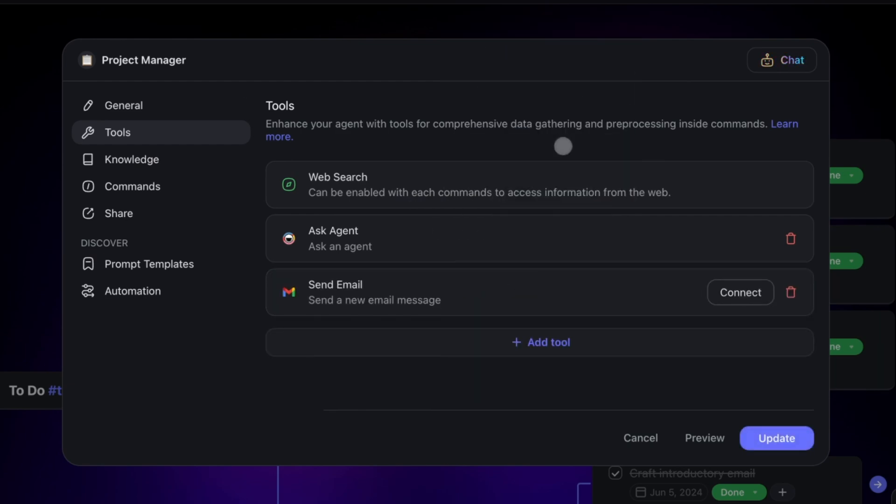
{"action": "left_click", "coordinate": [740, 292]}
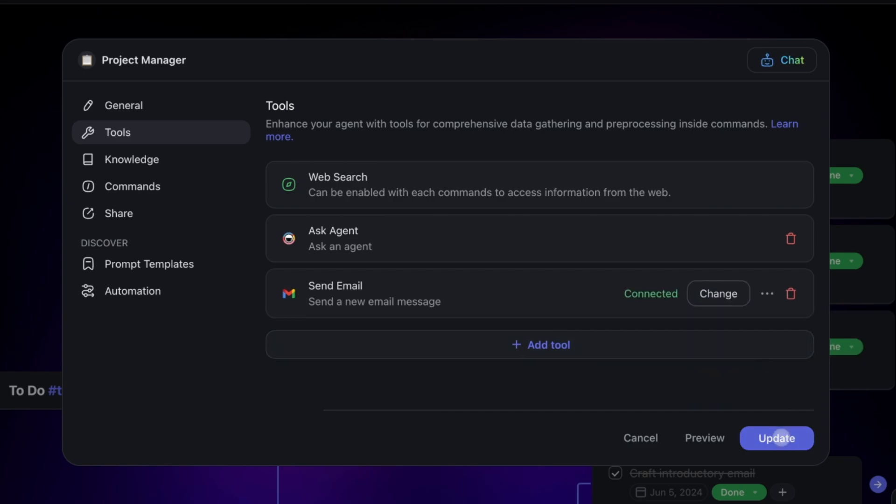
{"action": "left_click", "coordinate": [776, 438]}
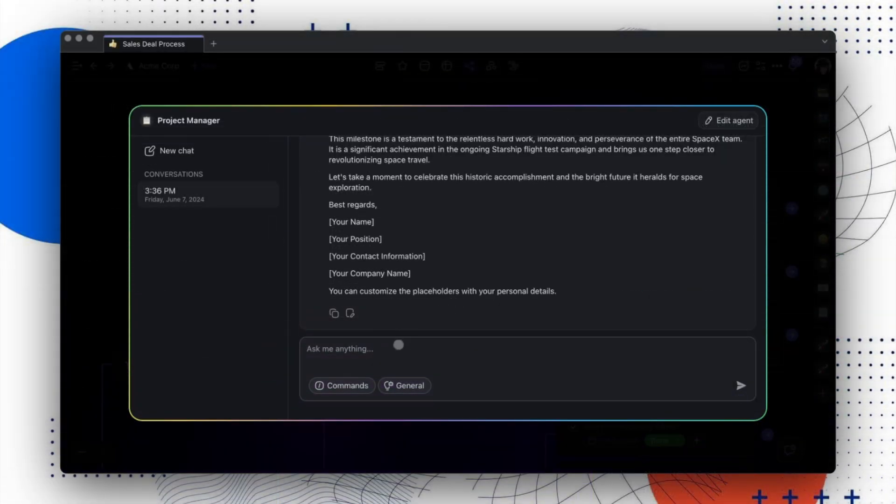
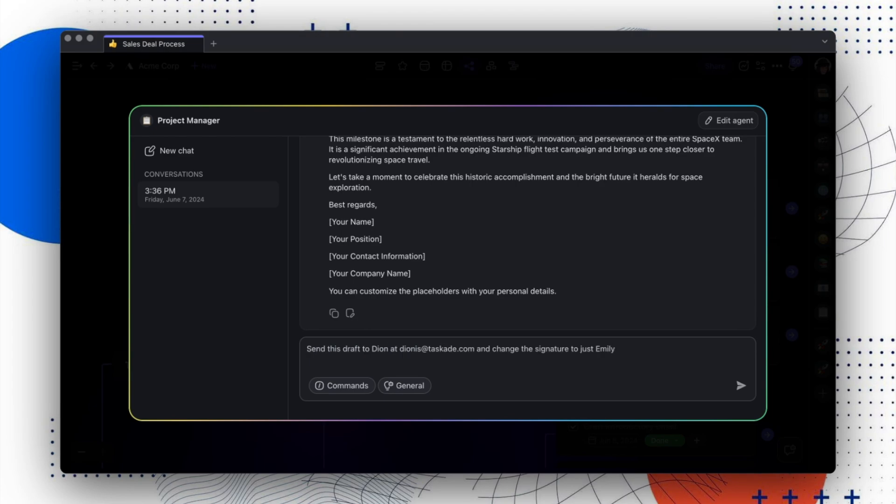
{"action": "left_click", "coordinate": [740, 385]}
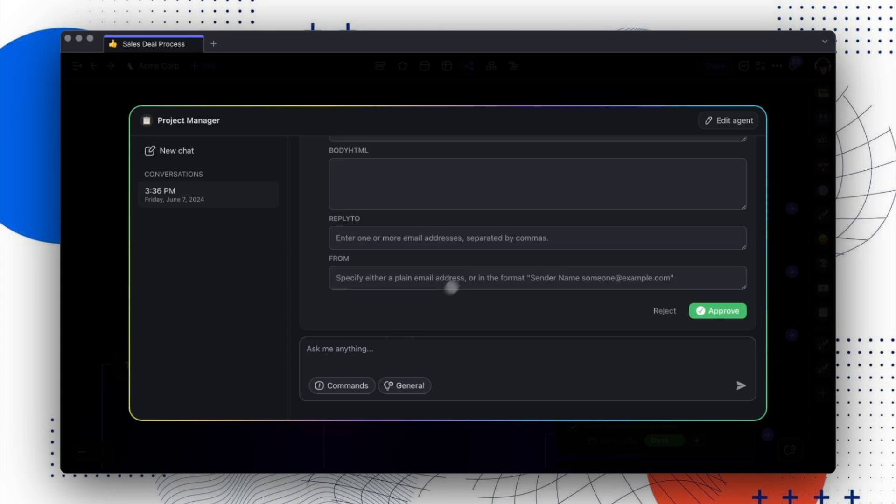
{"action": "left_click", "coordinate": [716, 310]}
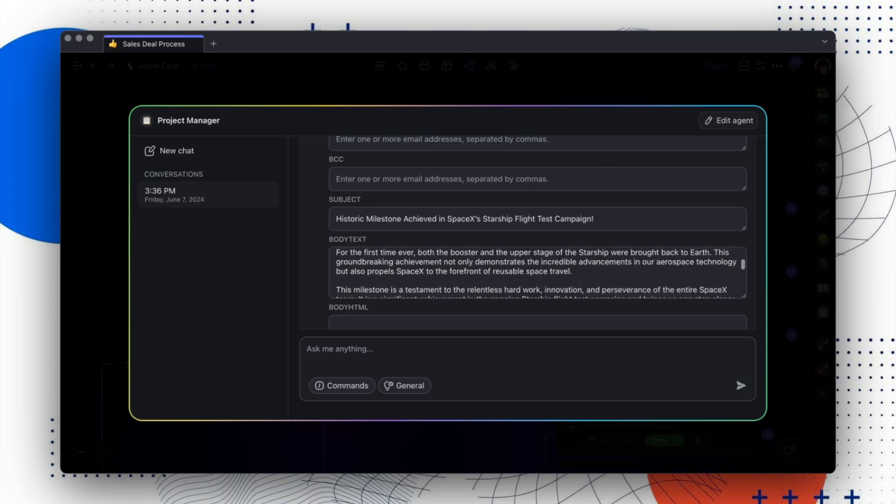
{"action": "scroll", "scroll_direction": "down", "scroll_amount": 3}
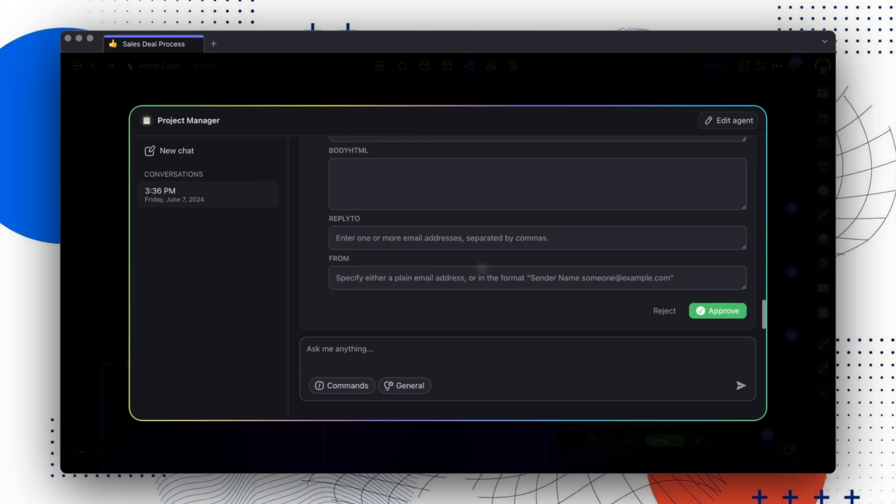
{"action": "left_click", "coordinate": [717, 310]}
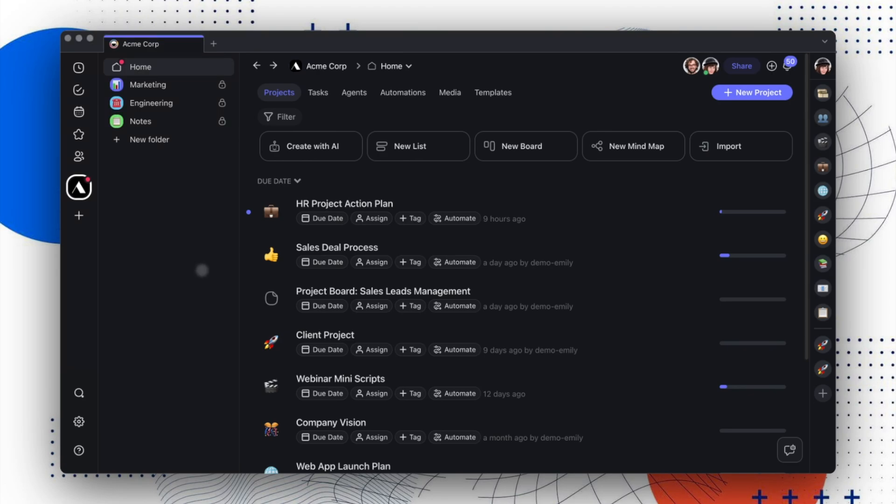
{"action": "left_click", "coordinate": [454, 262]}
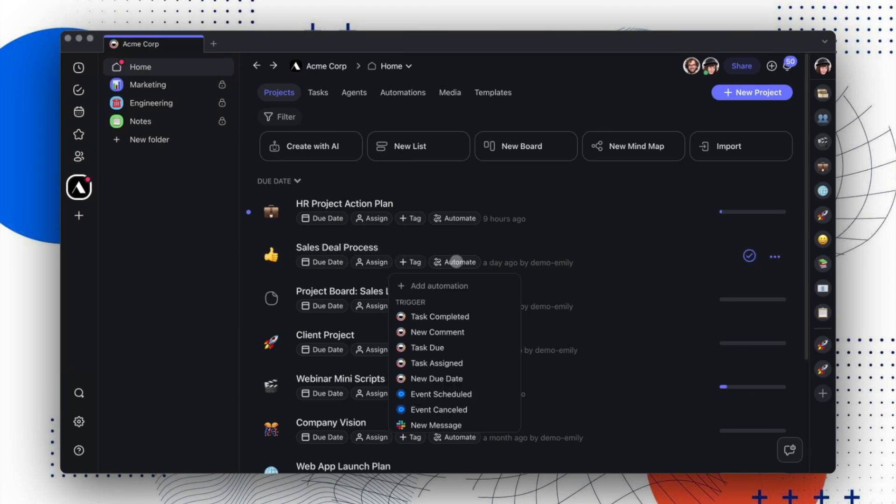
{"action": "left_click", "coordinate": [439, 316]}
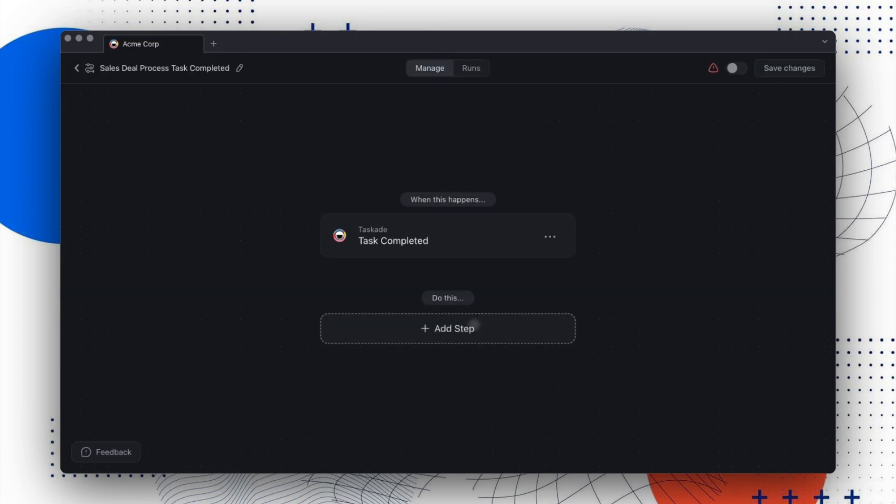
- Add a Send HTTP Request step using POST to the Taskade webhook URL
{"action": "left_click", "coordinate": [448, 328]}
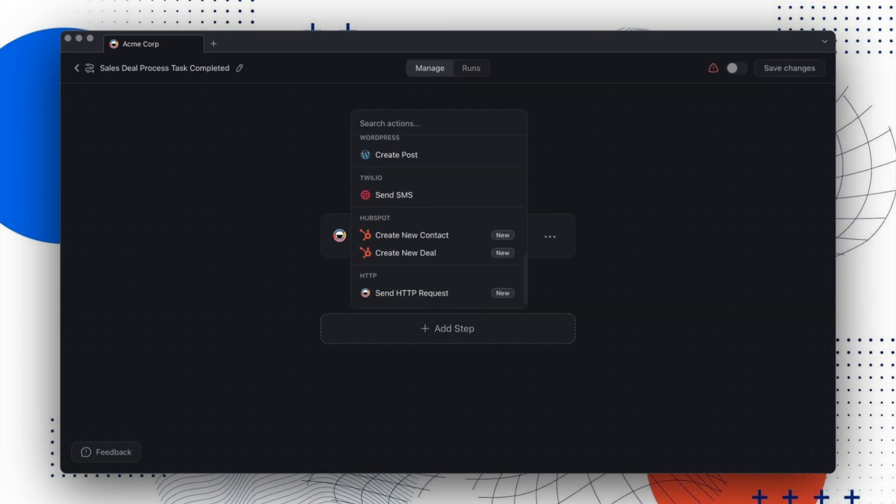
{"action": "left_click", "coordinate": [410, 293]}
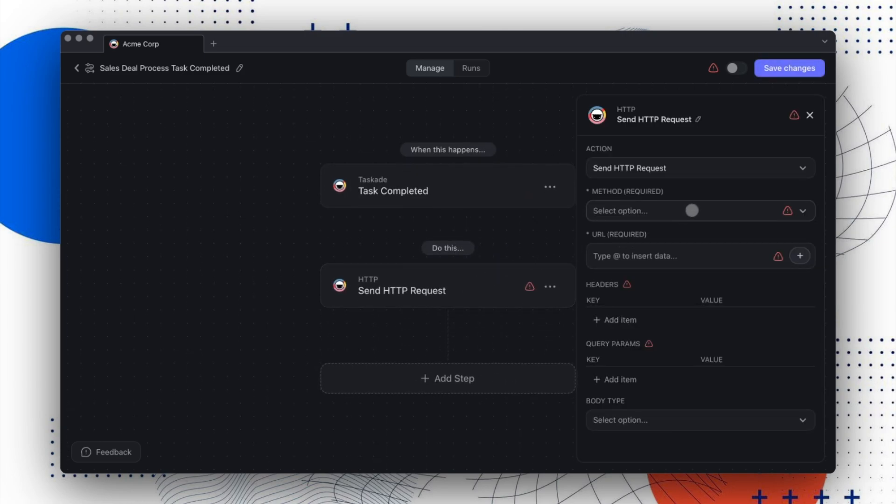
{"action": "left_click", "coordinate": [685, 211]}
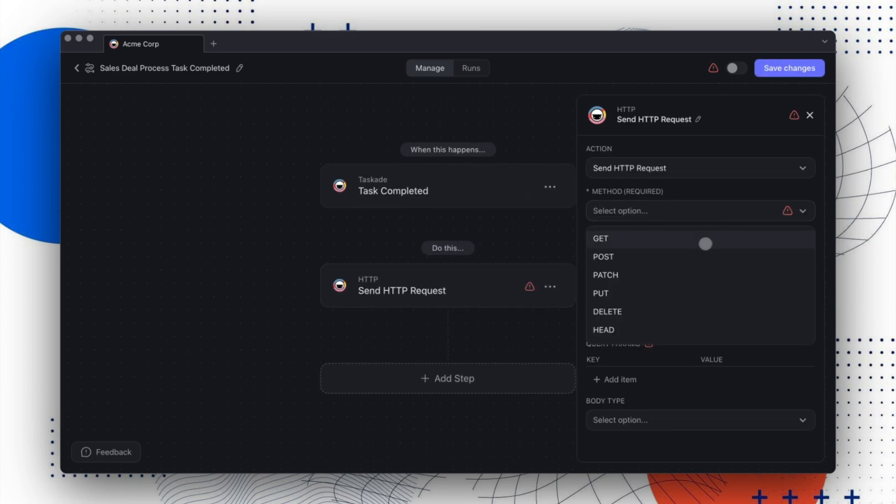
{"action": "left_click", "coordinate": [602, 257]}
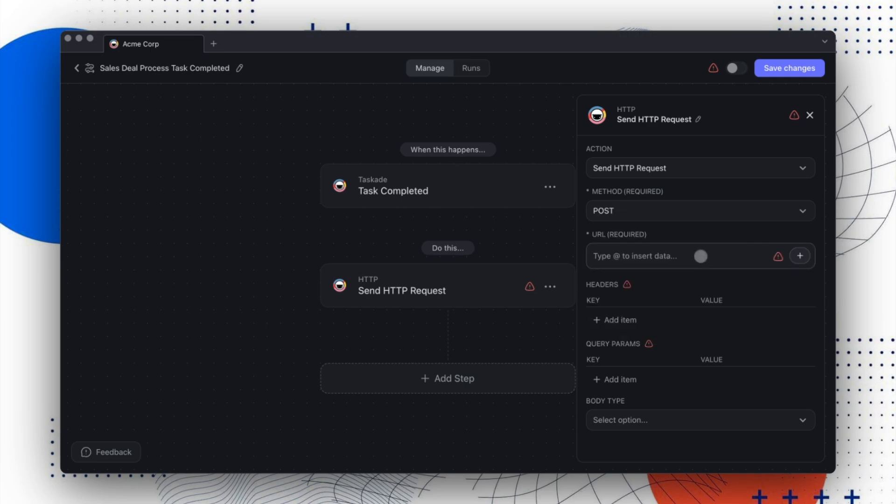
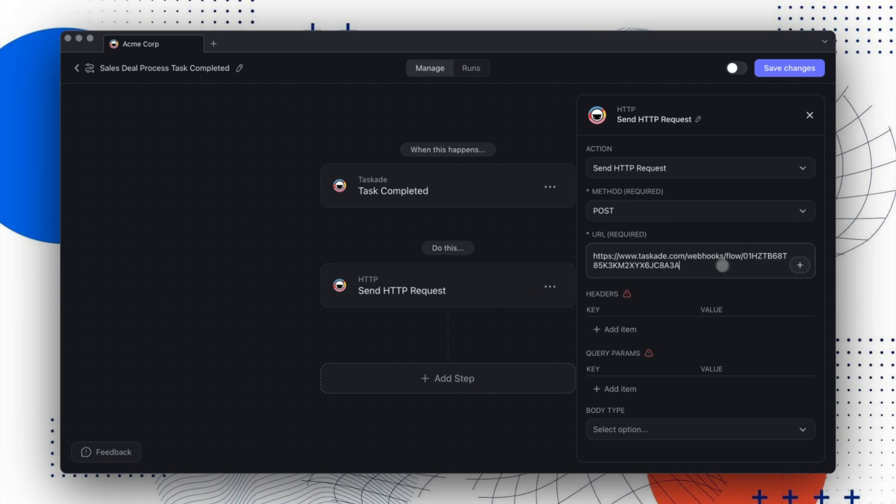
{"action": "mouse_move", "coordinate": [748, 287]}
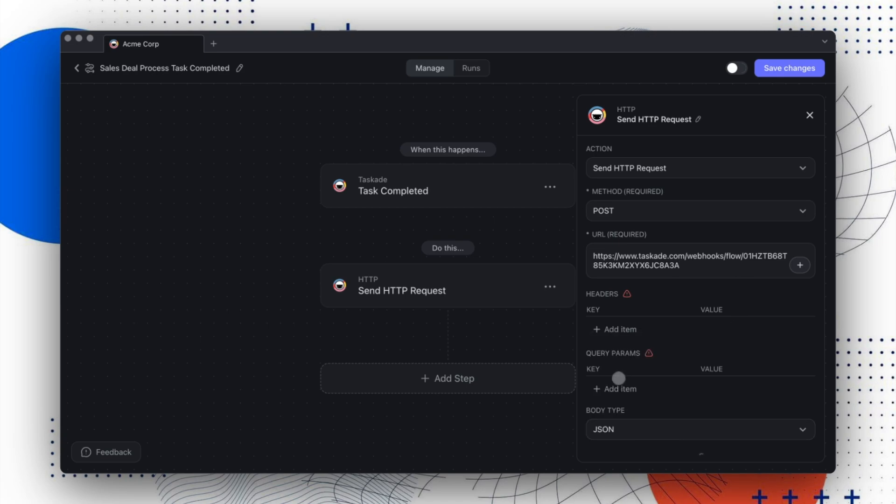
{"action": "scroll", "scroll_direction": "down", "scroll_amount": 3}
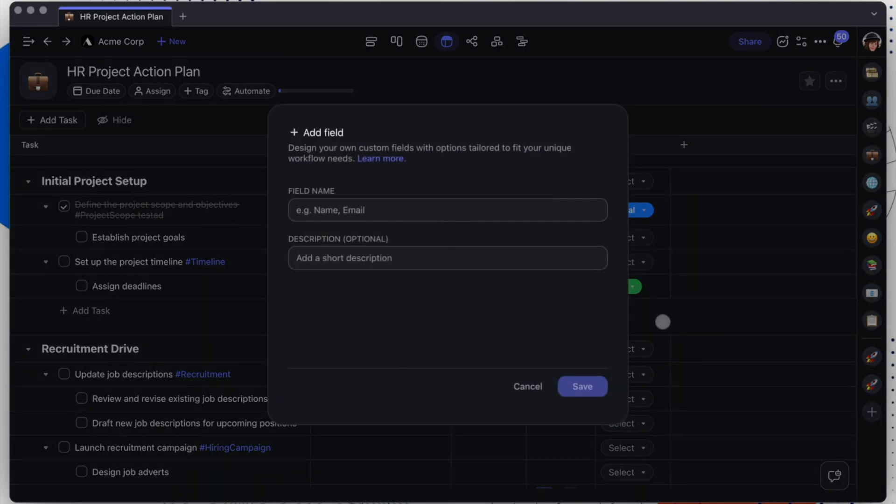
- Name the new custom field 'Notes' and save it
{"action": "type", "text": "Notes"}
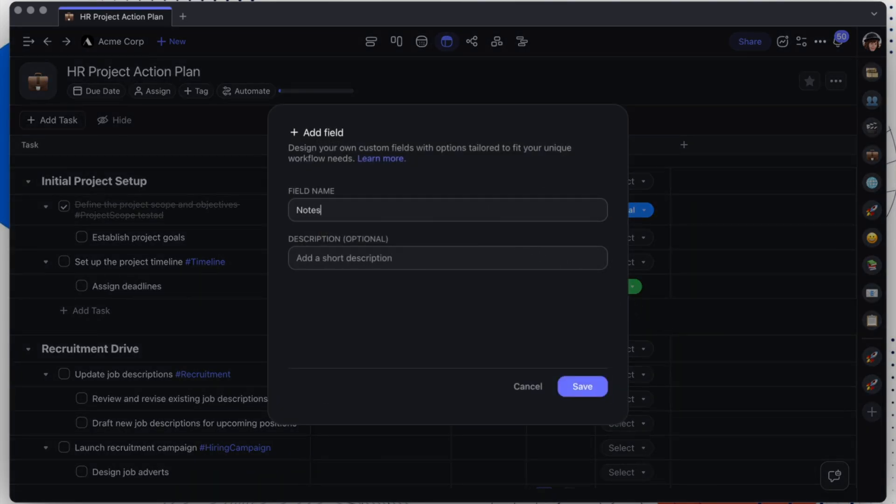
{"action": "left_click", "coordinate": [581, 386]}
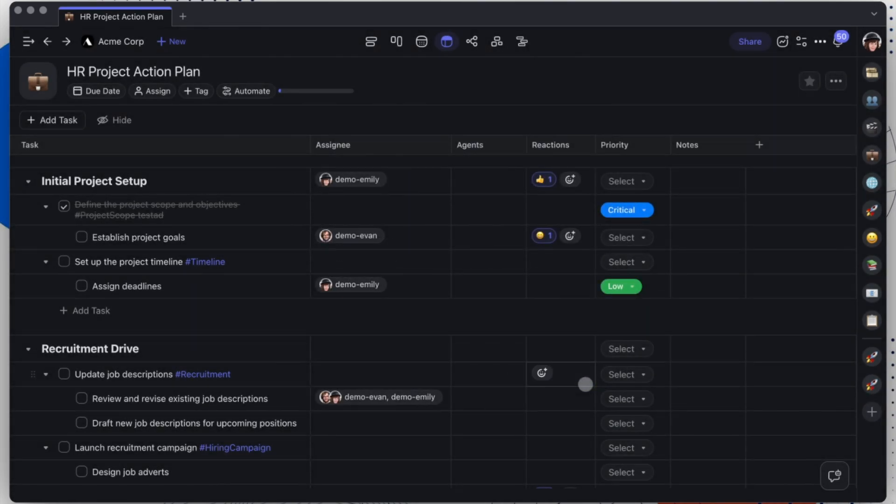